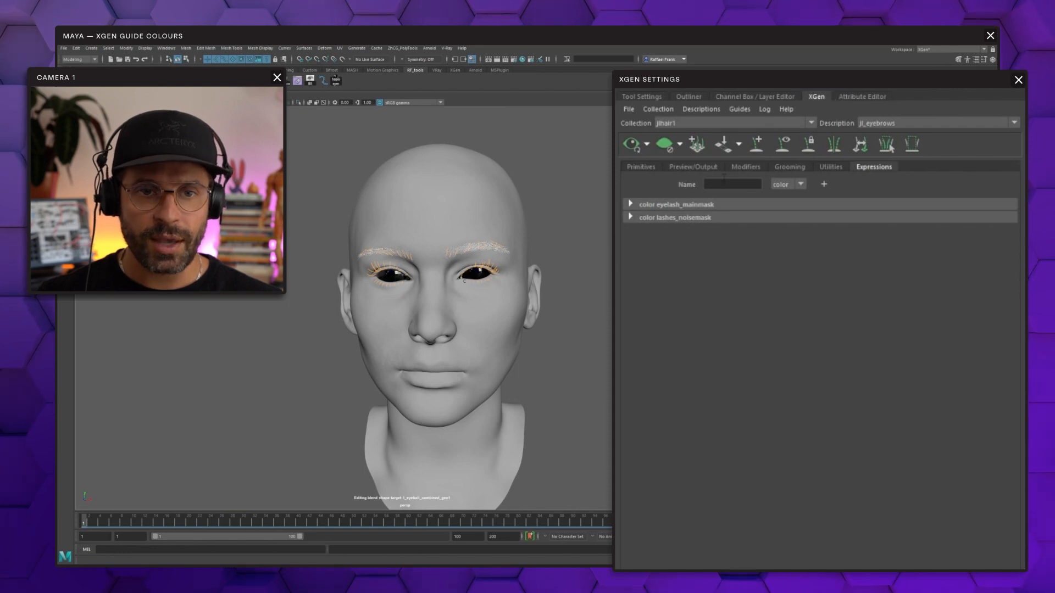
- Create a color-type expression named guideColors and bring up its options menu
{"action": "left_click", "coordinate": [732, 184]}
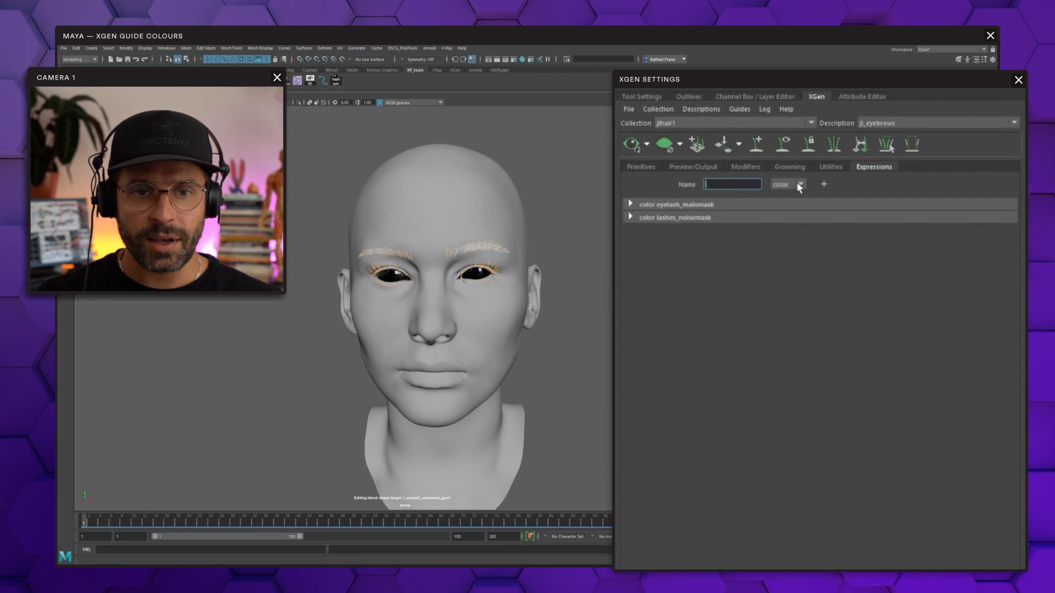
{"action": "left_click", "coordinate": [788, 183]}
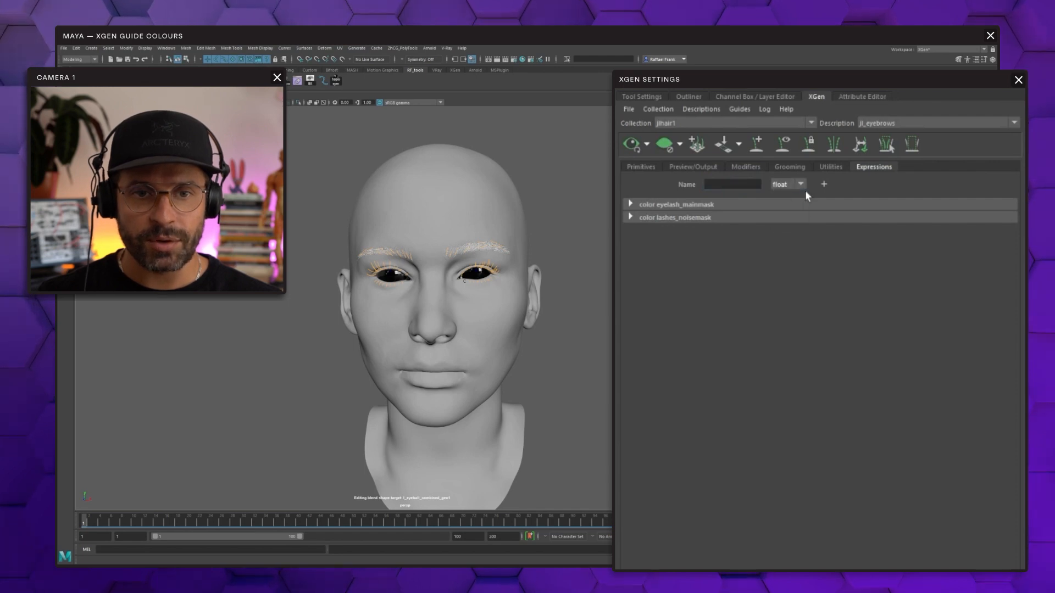
{"action": "left_click", "coordinate": [787, 183]}
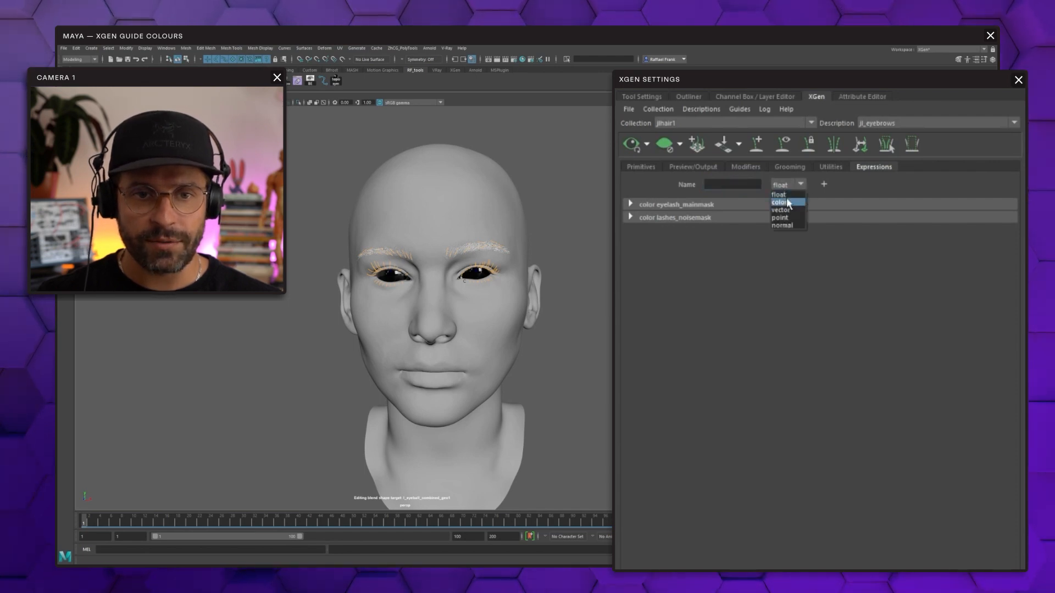
{"action": "left_click", "coordinate": [779, 203]}
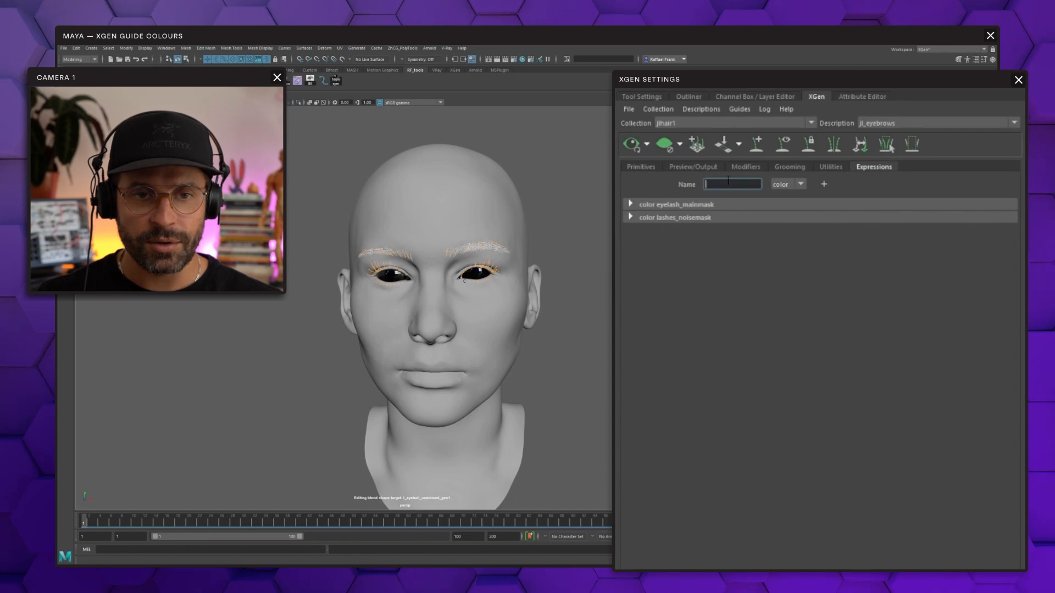
{"action": "mouse_move", "coordinate": [846, 257]}
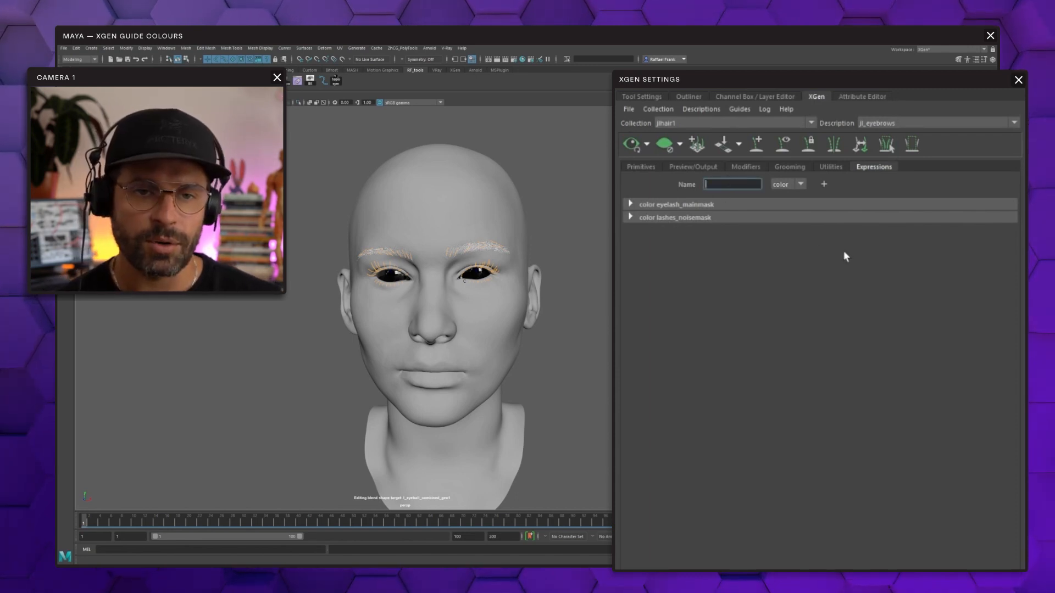
{"action": "type", "text": "guideColors"}
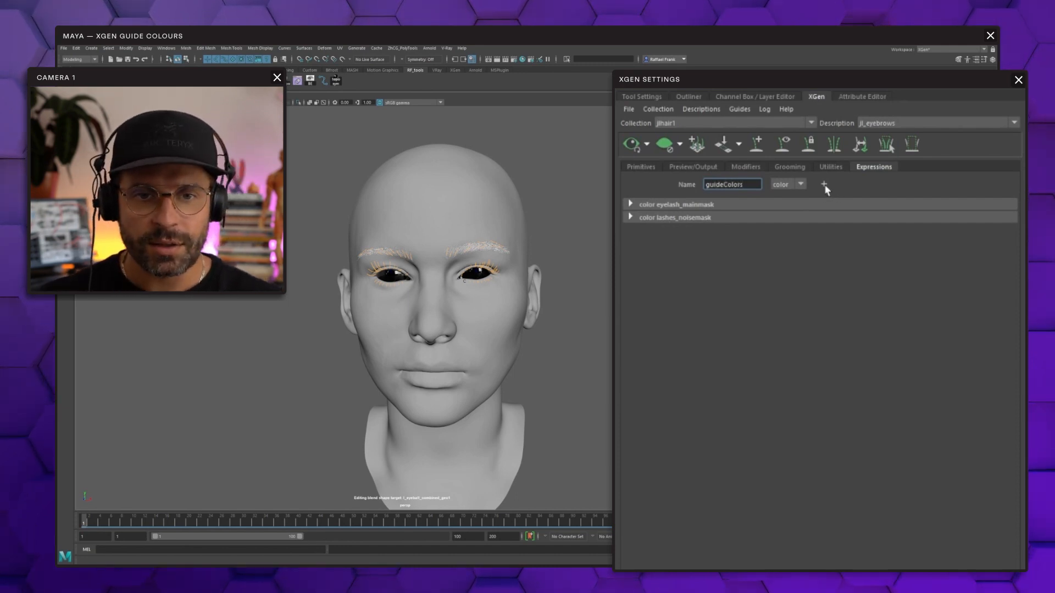
{"action": "left_click", "coordinate": [824, 184]}
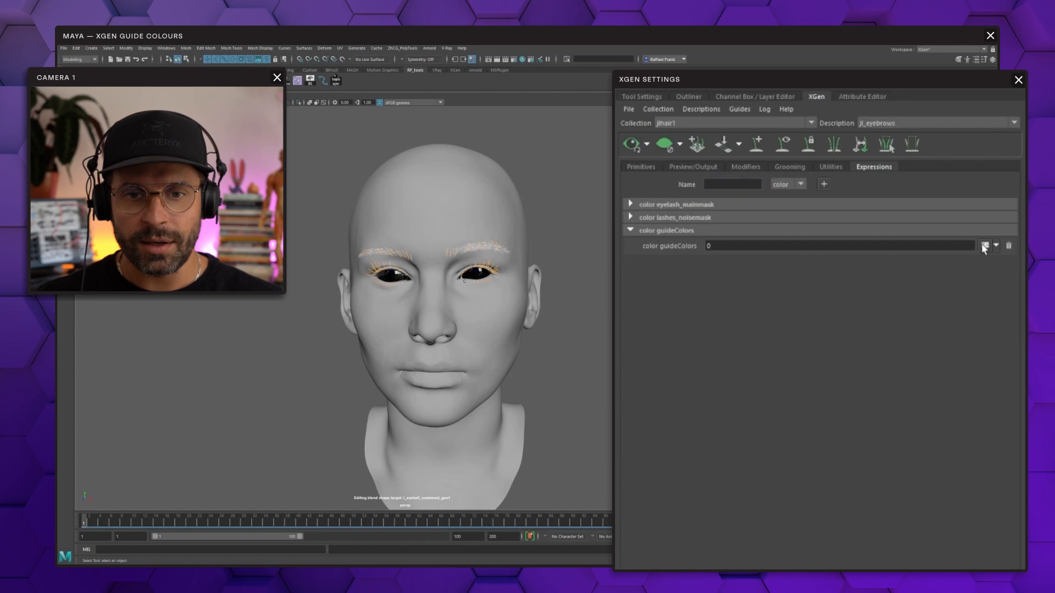
{"action": "left_click", "coordinate": [986, 245]}
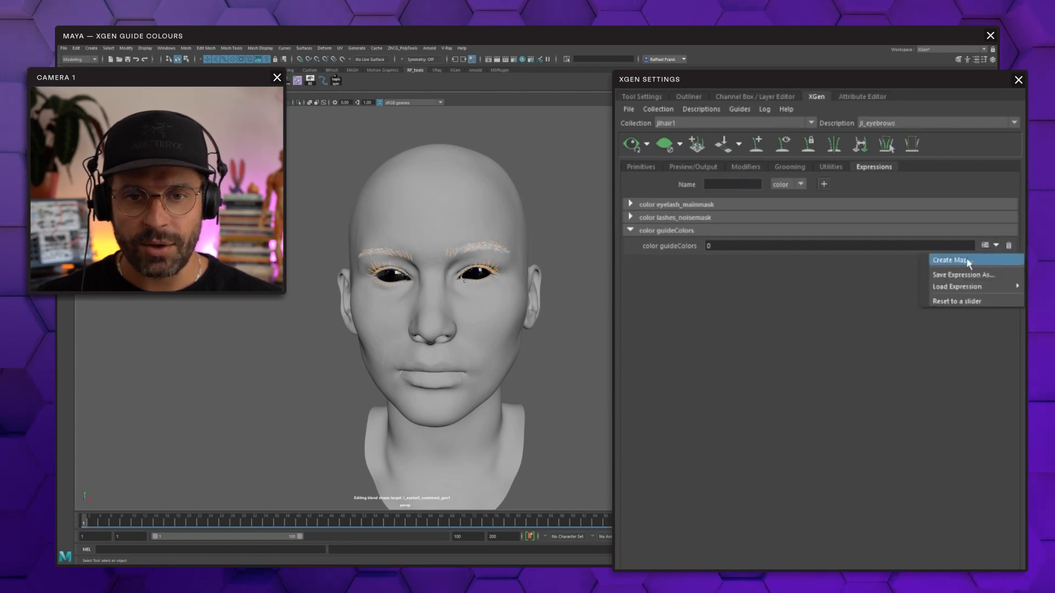
- Create a paint map renamed to color_guideColors for the guideColors expression
{"action": "left_click", "coordinate": [949, 261]}
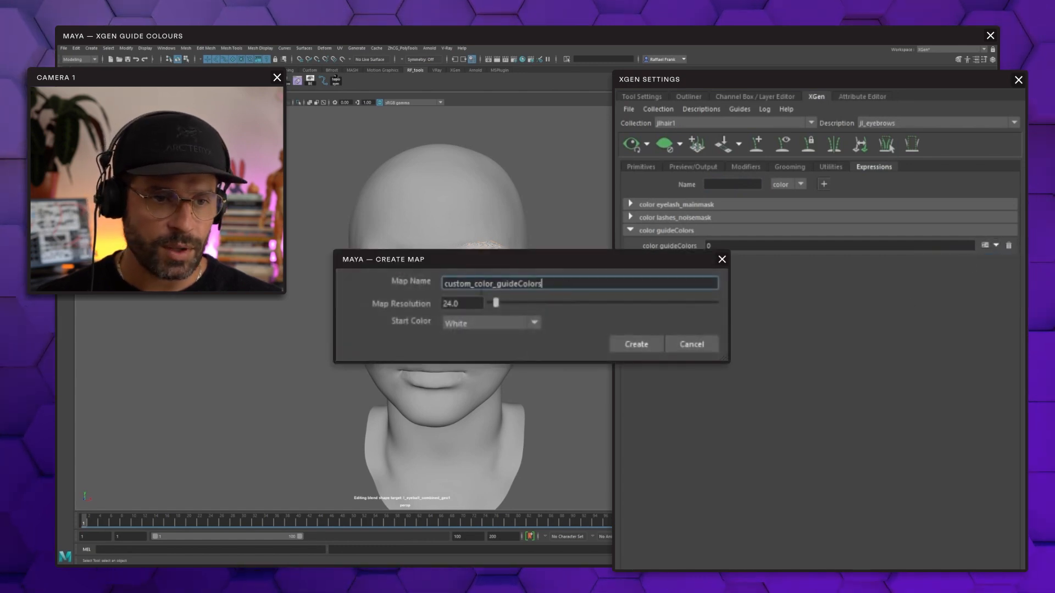
{"action": "double_click", "coordinate": [458, 284]}
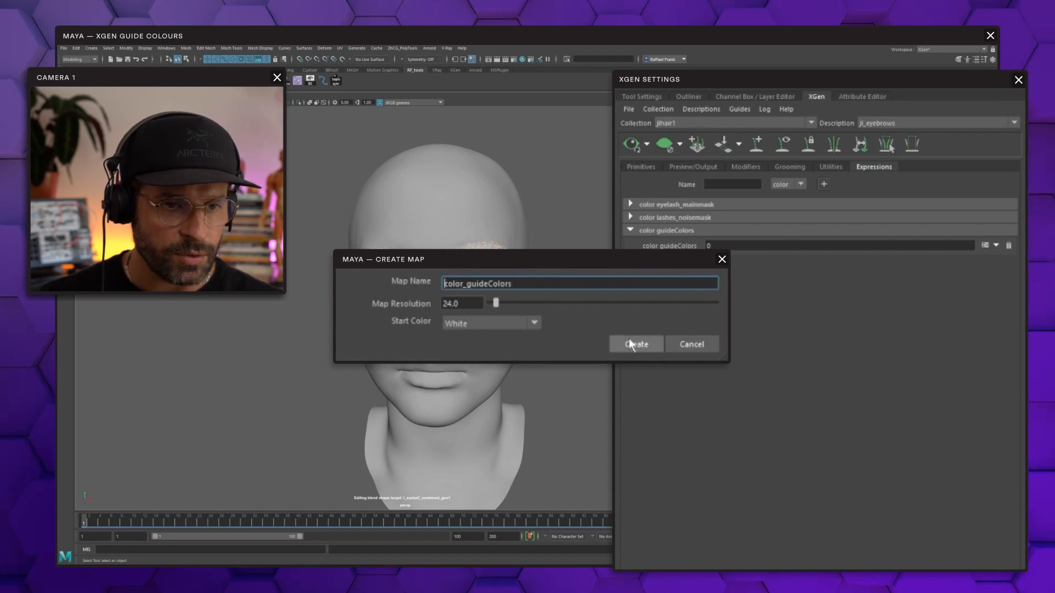
{"action": "left_click", "coordinate": [635, 344]}
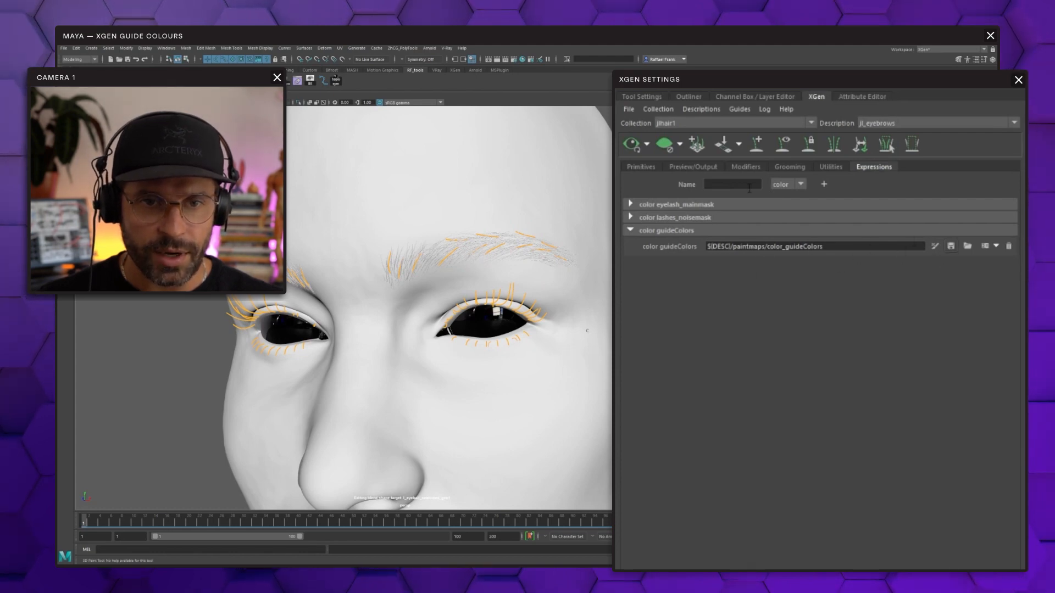
{"action": "mouse_move", "coordinate": [693, 172]}
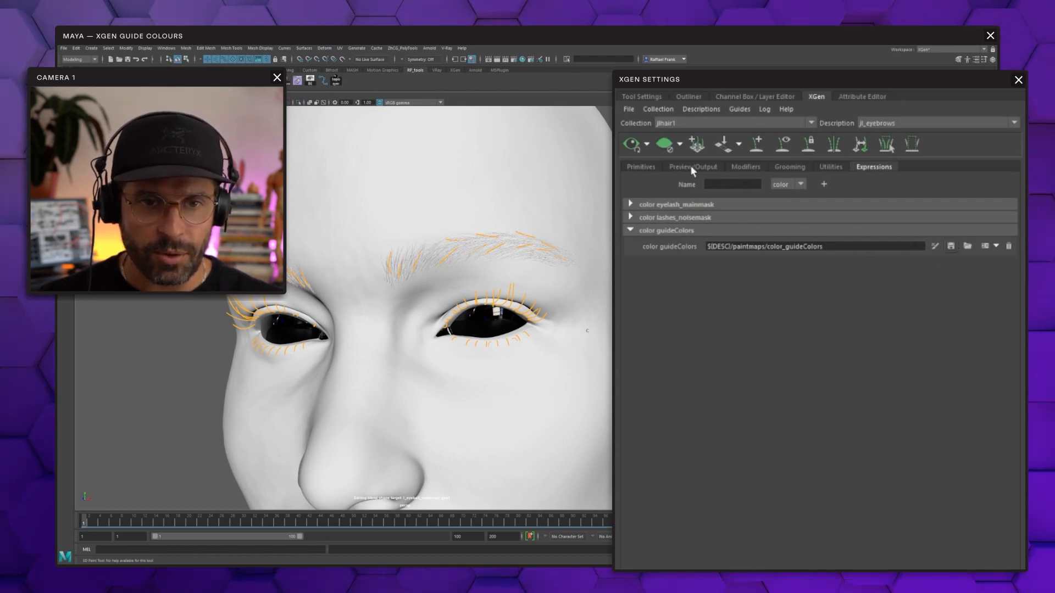
- Set the eyebrow description's Guide Color swatch to white in Preview/Output
{"action": "left_click", "coordinate": [693, 166]}
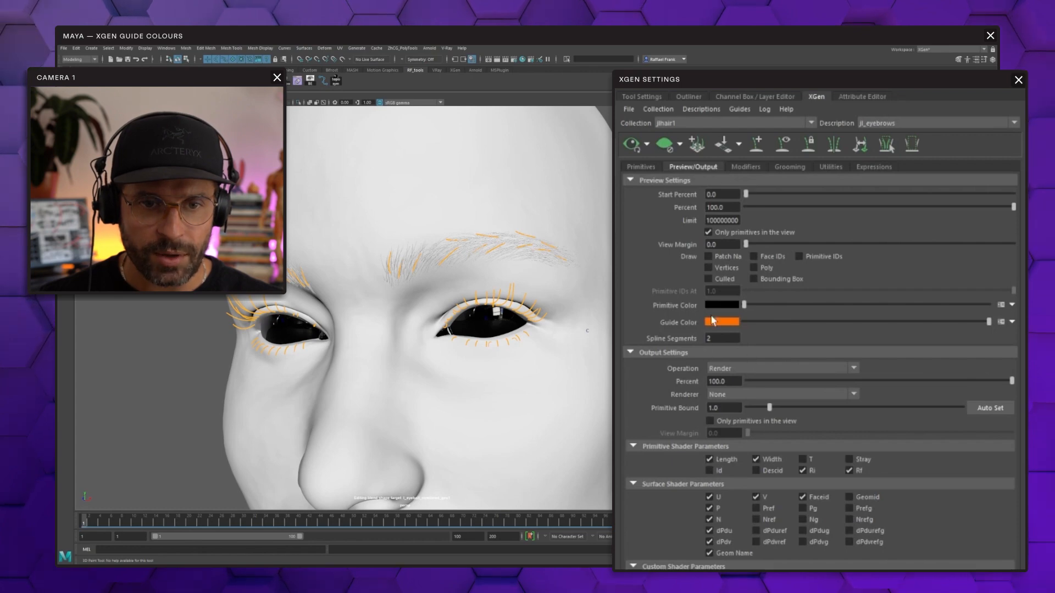
{"action": "mouse_move", "coordinate": [680, 326]}
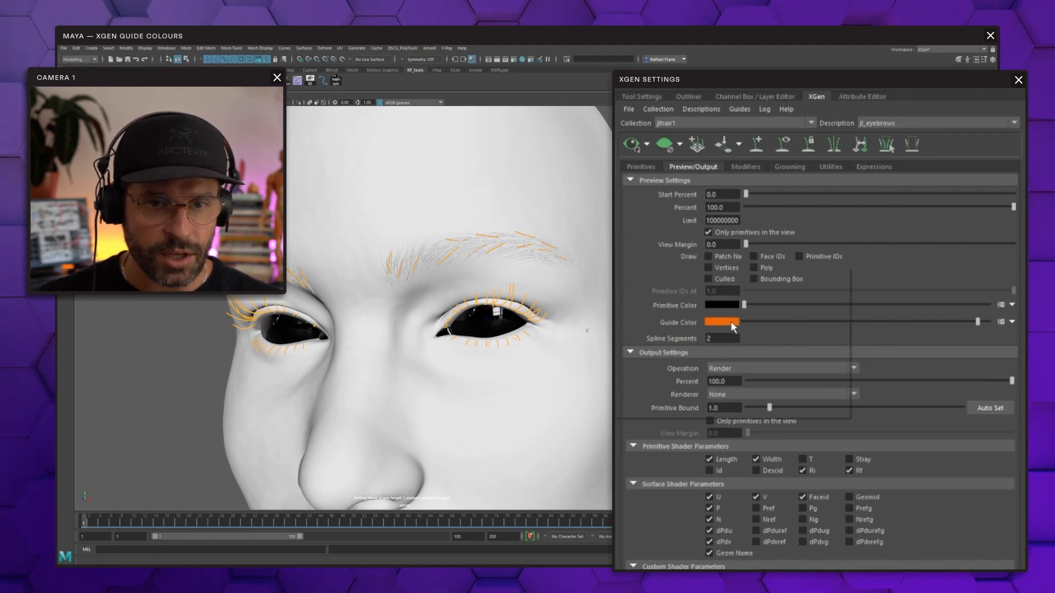
{"action": "left_click", "coordinate": [720, 322]}
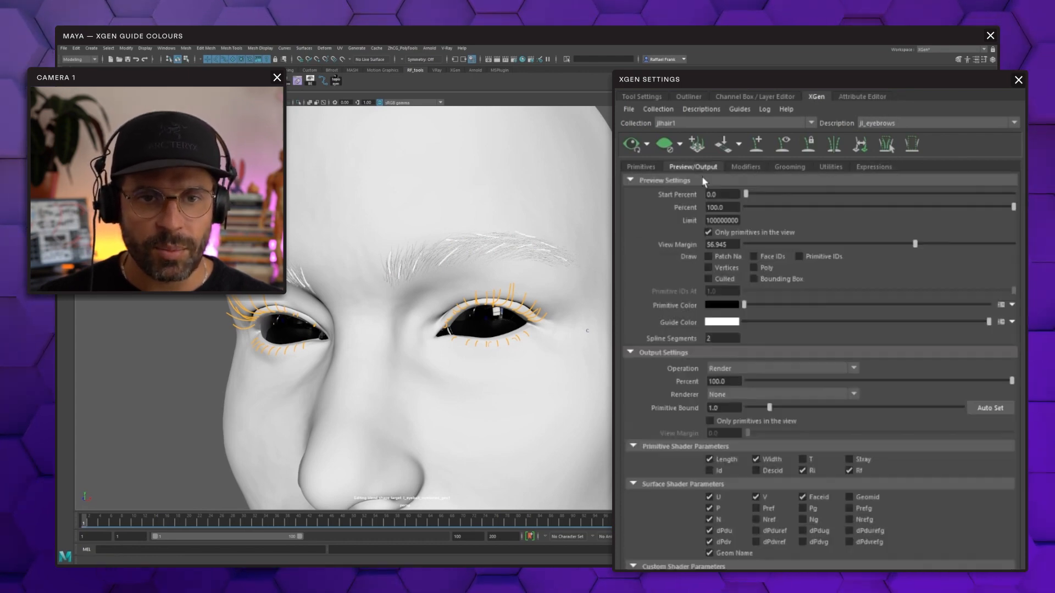
{"action": "left_click", "coordinate": [872, 166]}
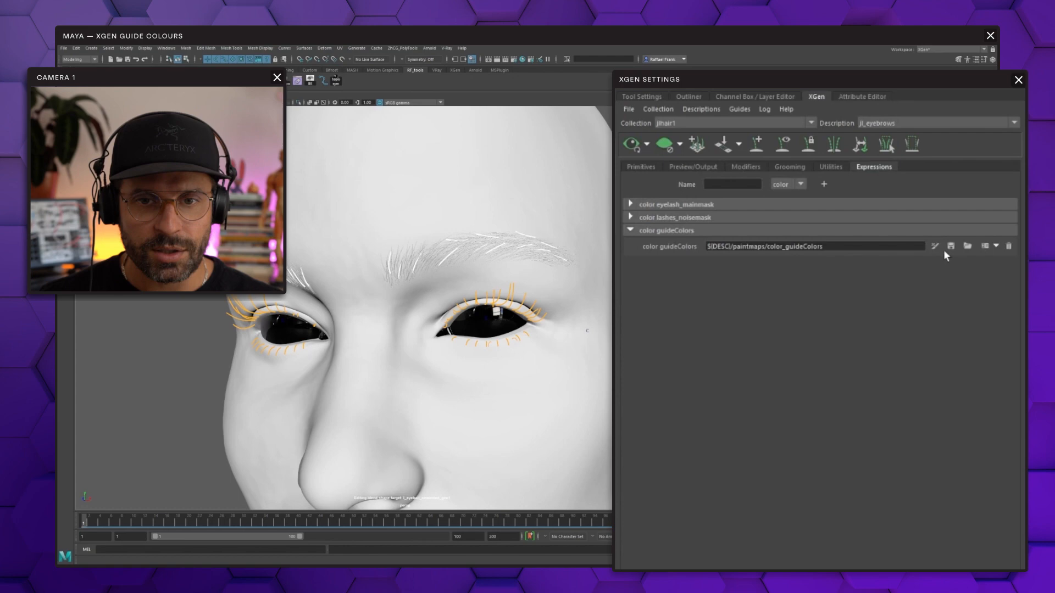
- Copy the guideColors map expression into the Guide Color expression and accept it
{"action": "left_click", "coordinate": [934, 246]}
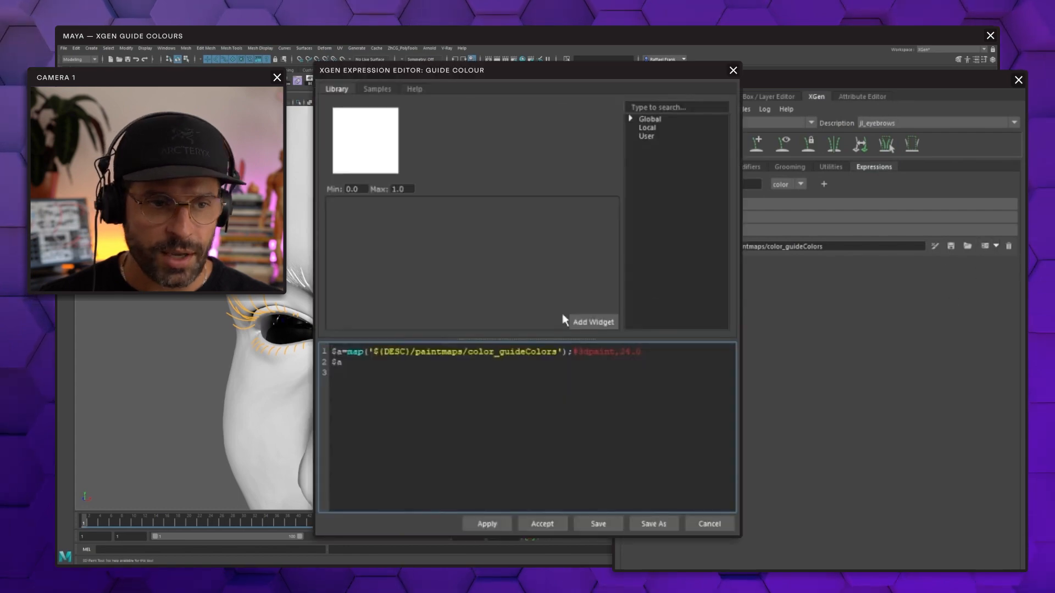
{"action": "key", "text": "ctrl+a"}
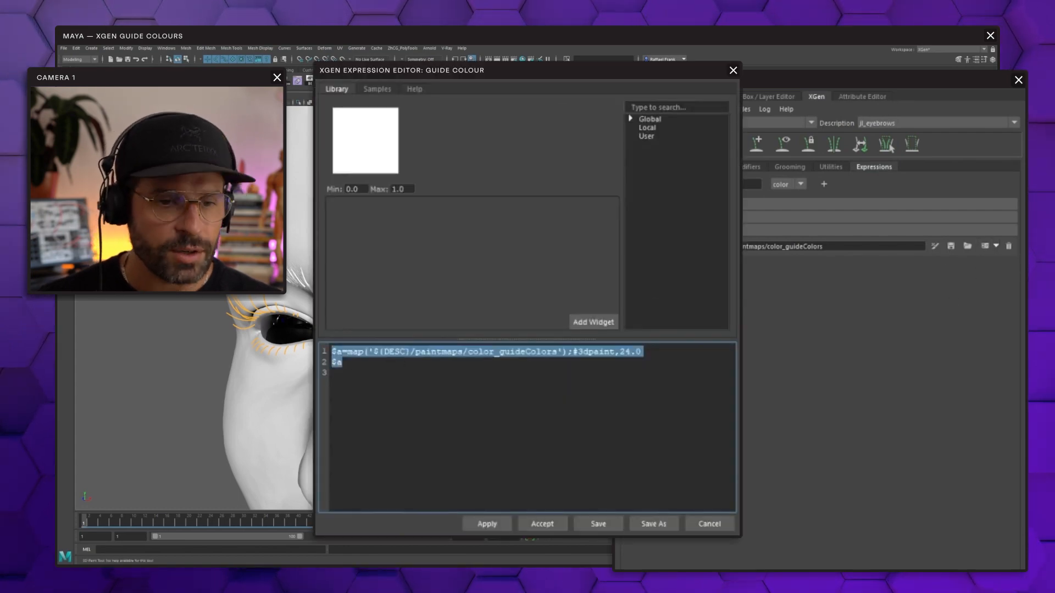
{"action": "left_click", "coordinate": [541, 523]}
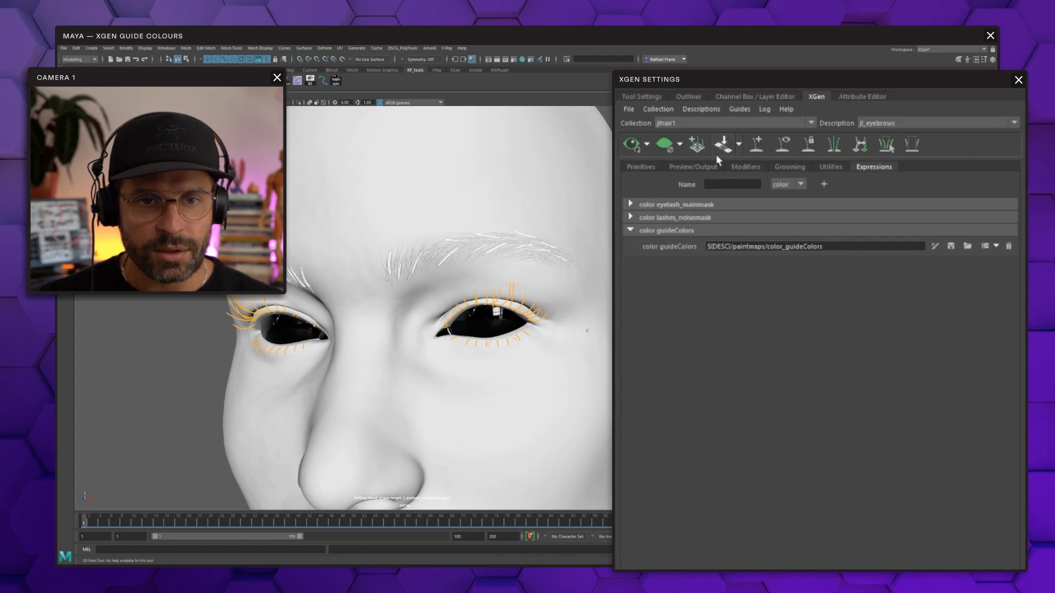
{"action": "left_click", "coordinate": [693, 166]}
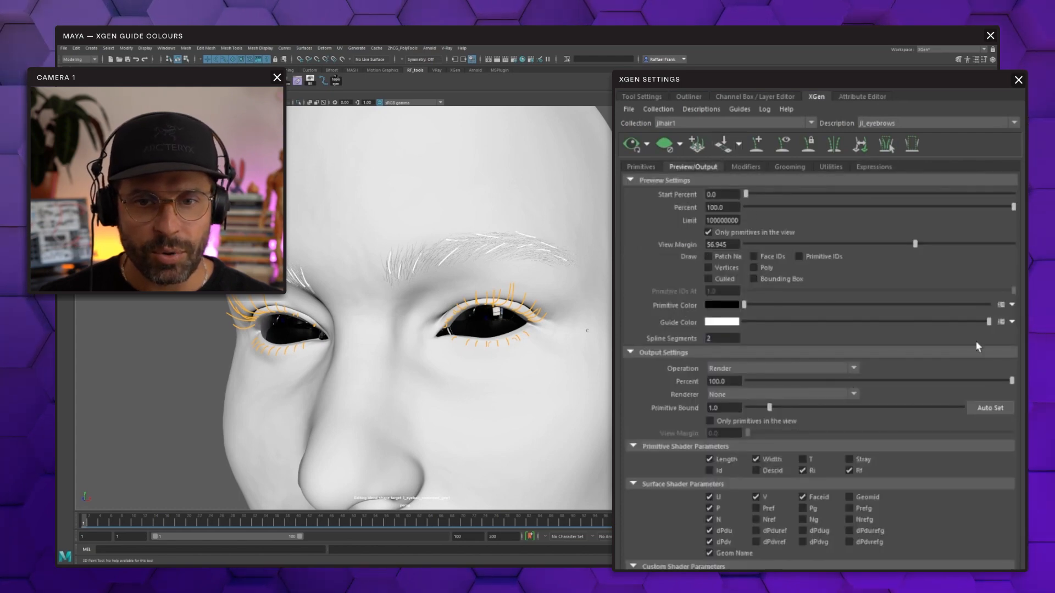
{"action": "left_click", "coordinate": [1002, 322]}
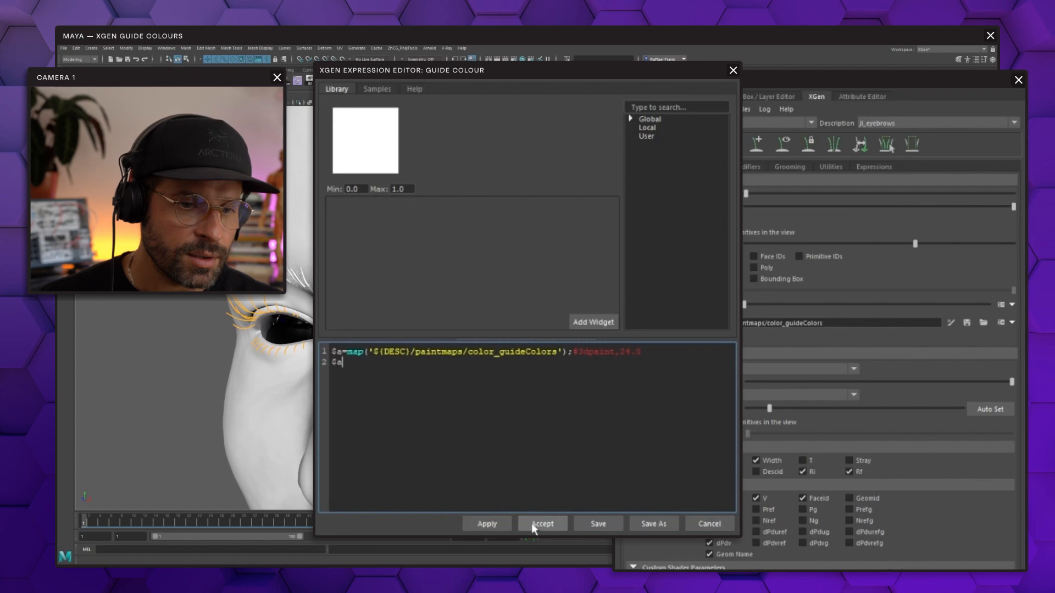
{"action": "left_click", "coordinate": [542, 523]}
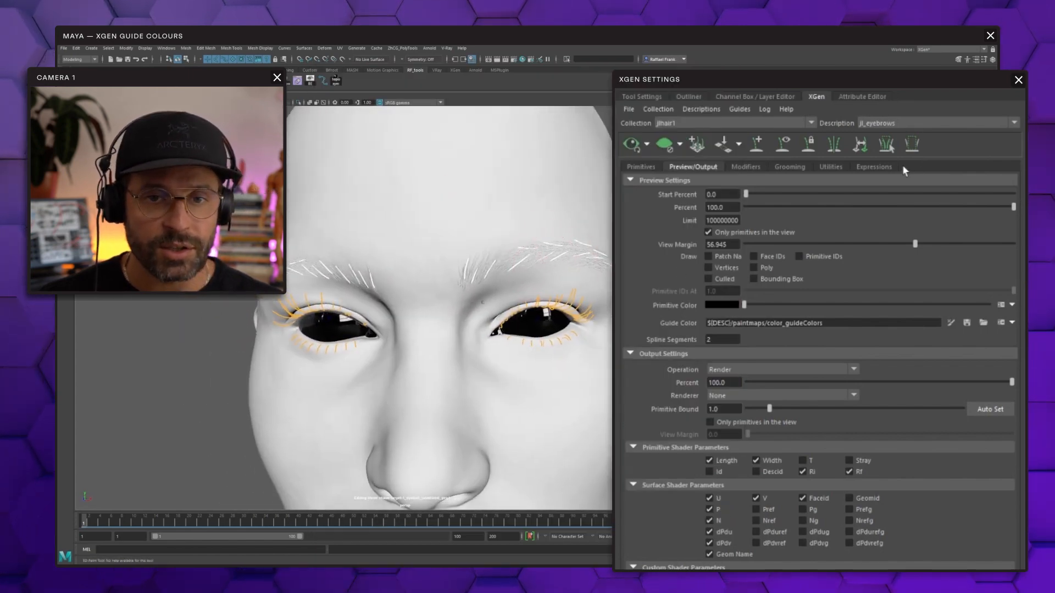
{"action": "left_click", "coordinate": [873, 166]}
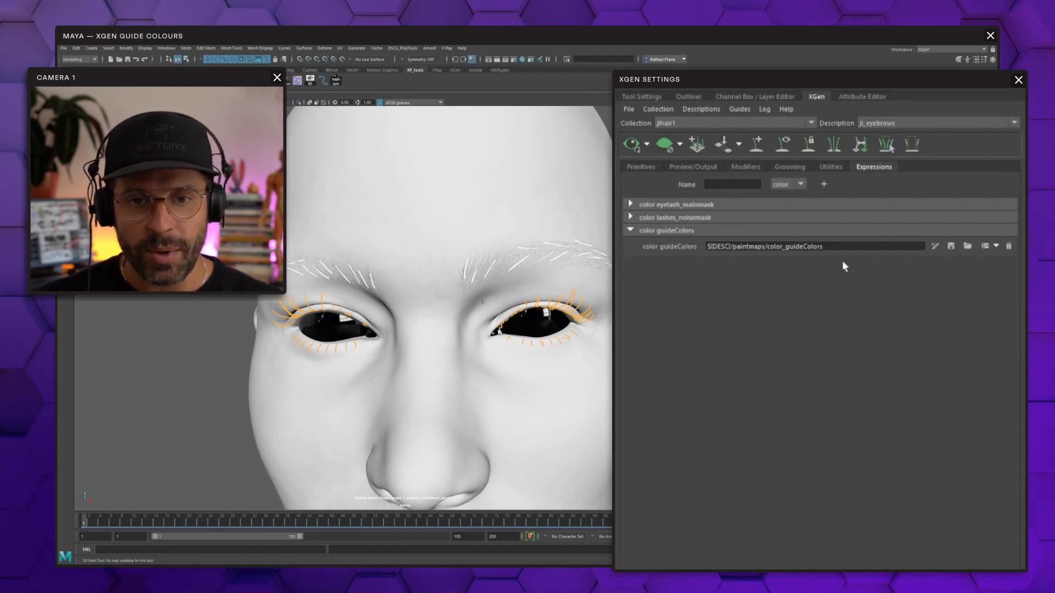
- Start painting color_guideColors in textured view and flood it with a yellow base
{"action": "left_click", "coordinate": [934, 245]}
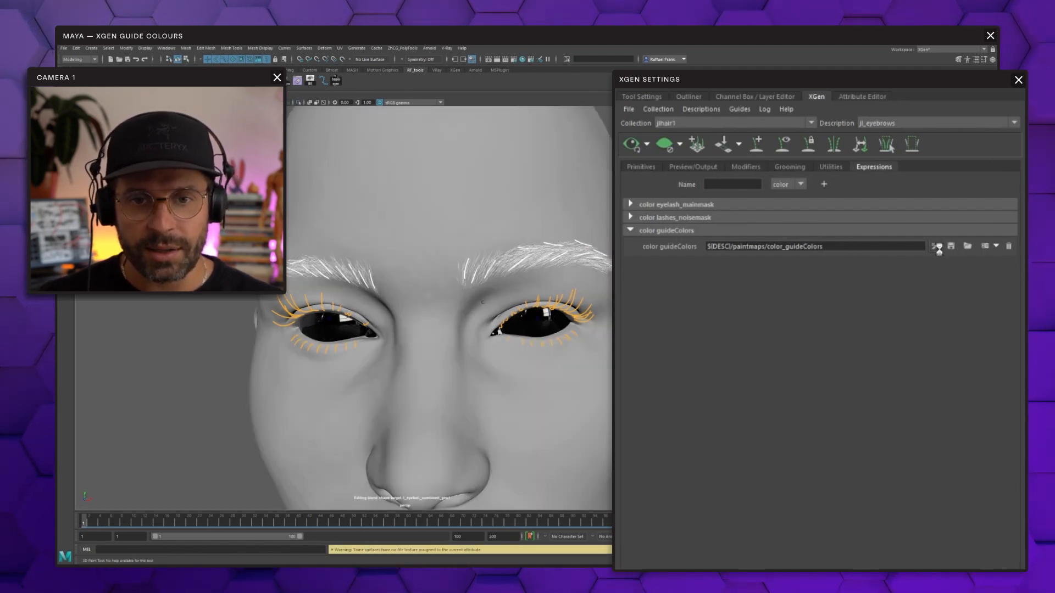
{"action": "key", "text": "6"}
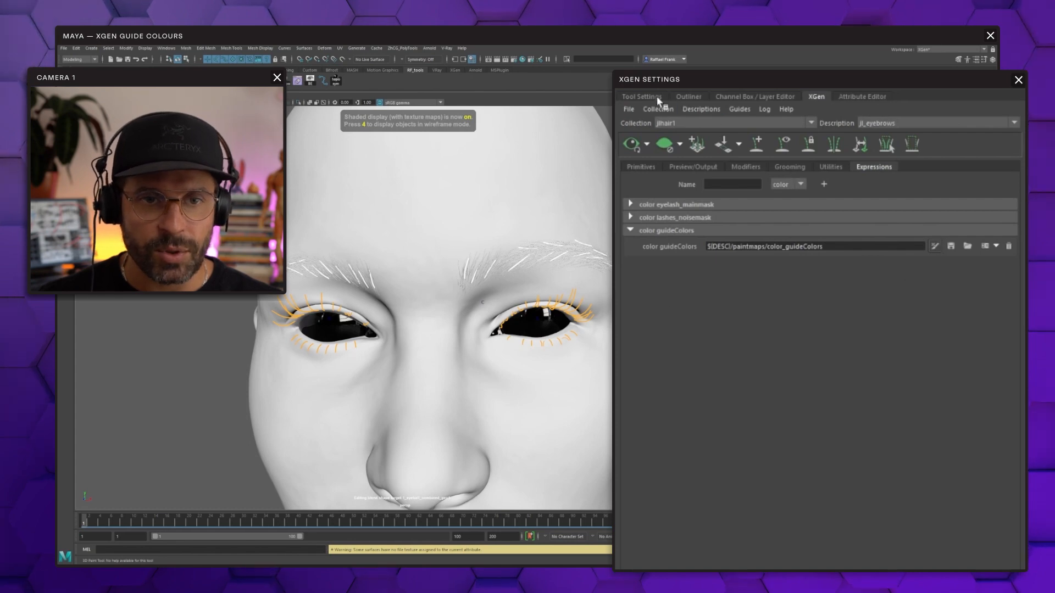
{"action": "left_click", "coordinate": [639, 96]}
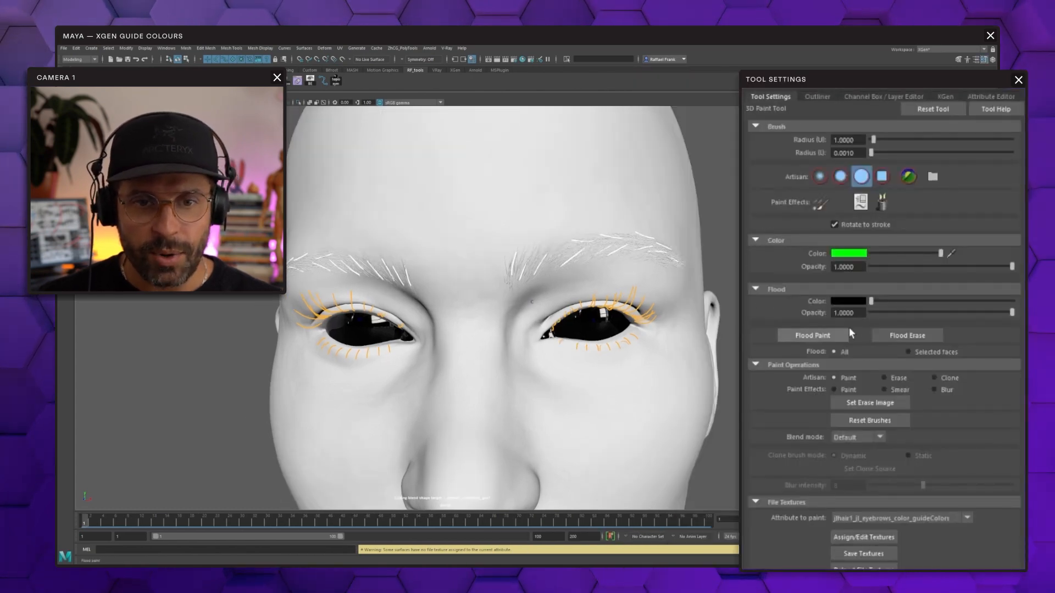
{"action": "left_click", "coordinate": [849, 253]}
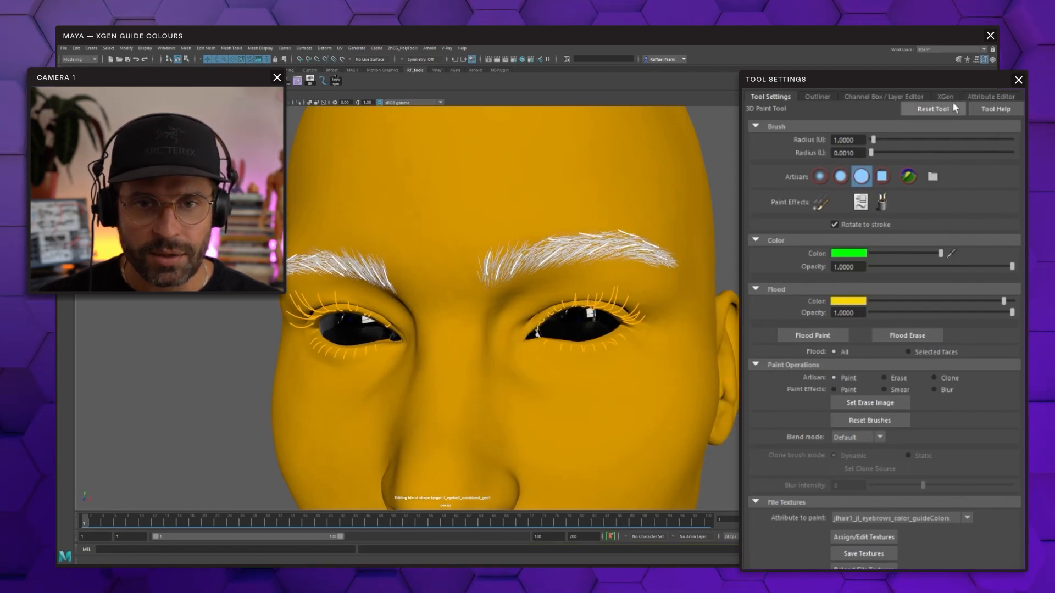
{"action": "left_click", "coordinate": [943, 96]}
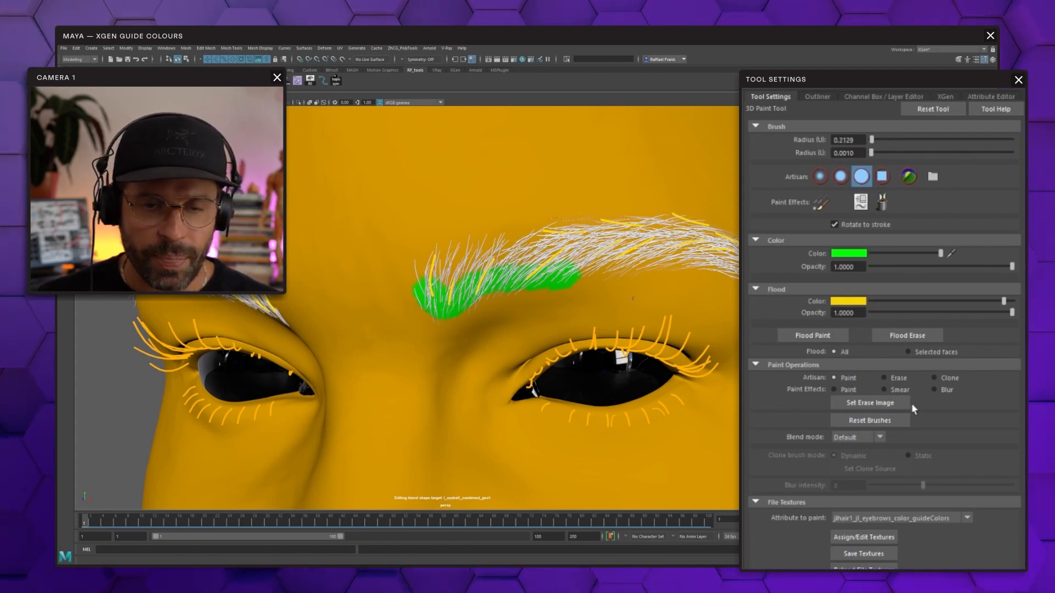
- Paint red then blue patches beside the green on the eyebrow and return to XGen
{"action": "left_click", "coordinate": [849, 252]}
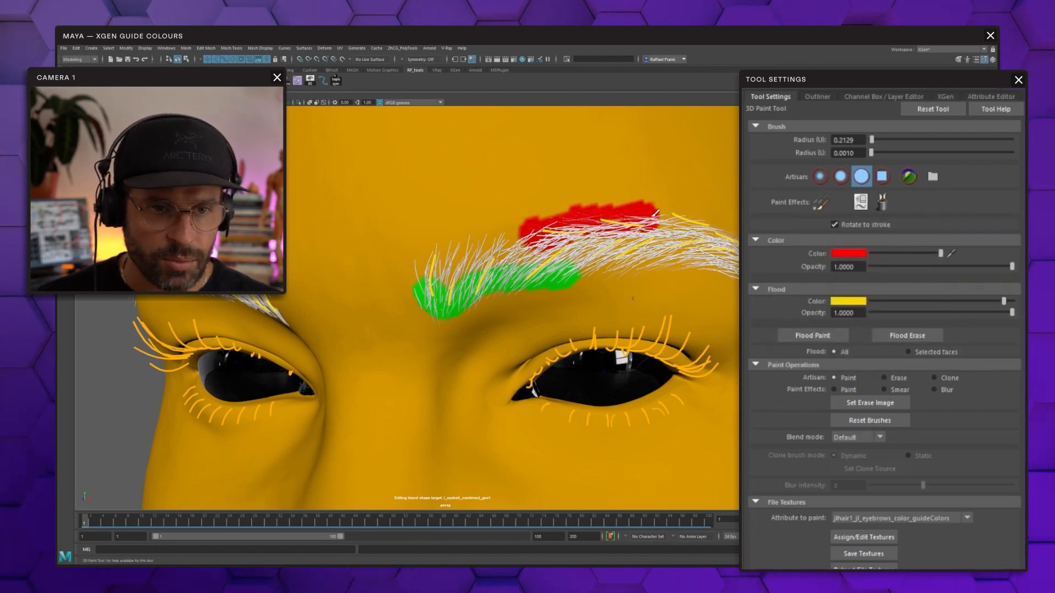
{"action": "left_click", "coordinate": [848, 253]}
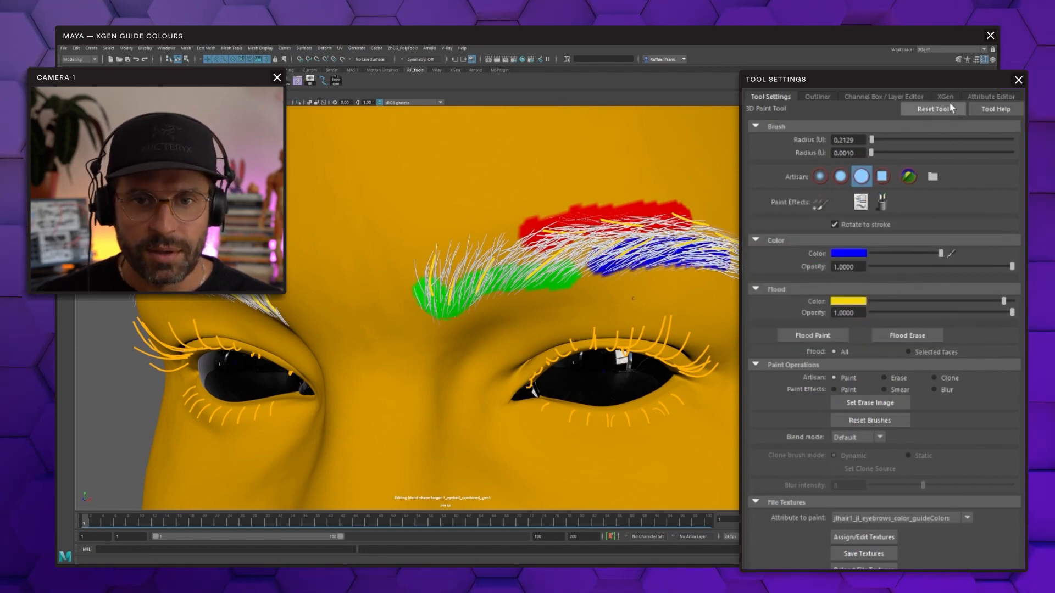
{"action": "left_click", "coordinate": [945, 96]}
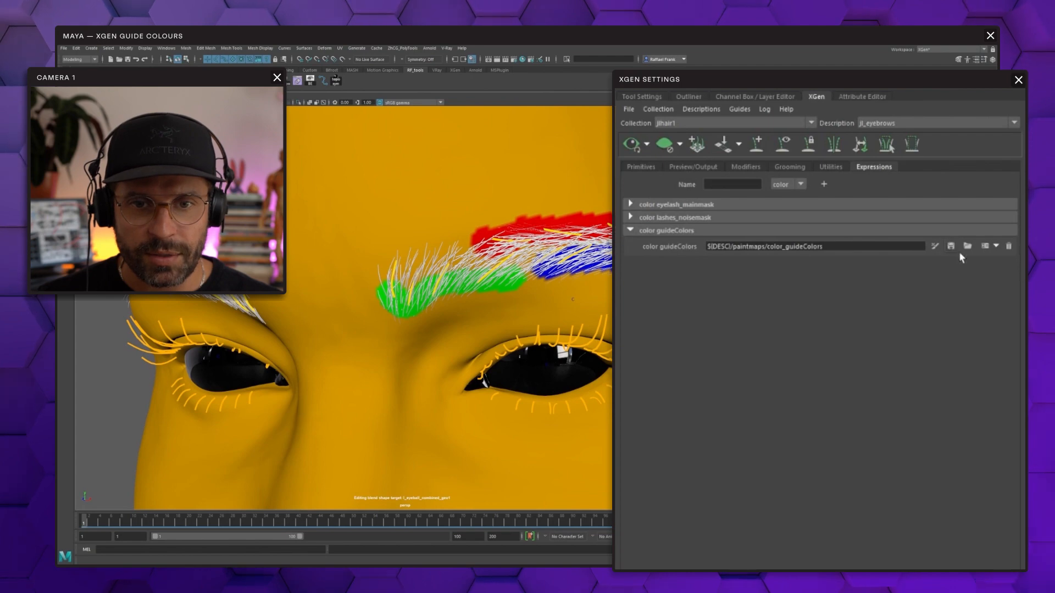